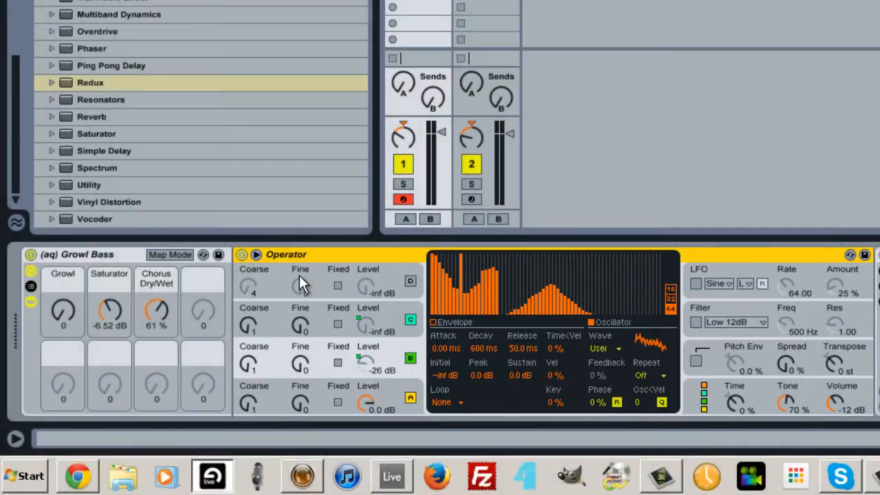
Show operator A's envelope and Tri waveform settings in the Growl Bass Operator
{"action": "left_click", "coordinate": [606, 349]}
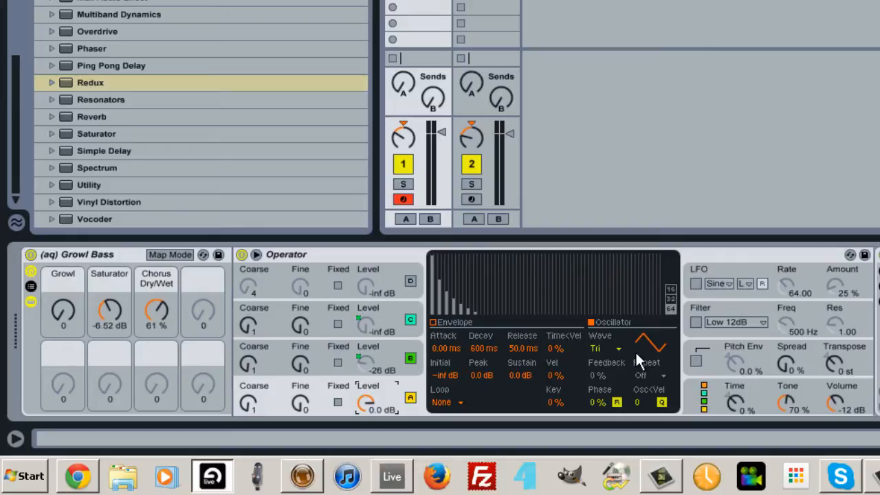
{"action": "mouse_move", "coordinate": [634, 359]}
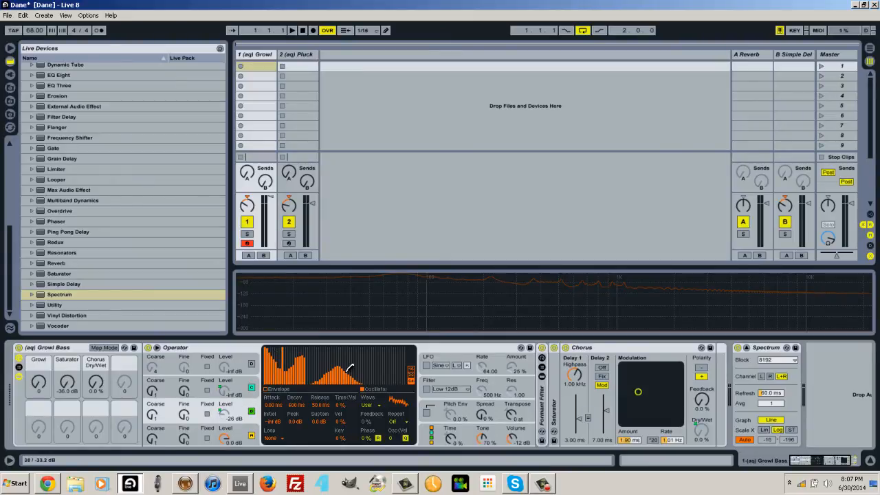
{"action": "mouse_move", "coordinate": [312, 388]}
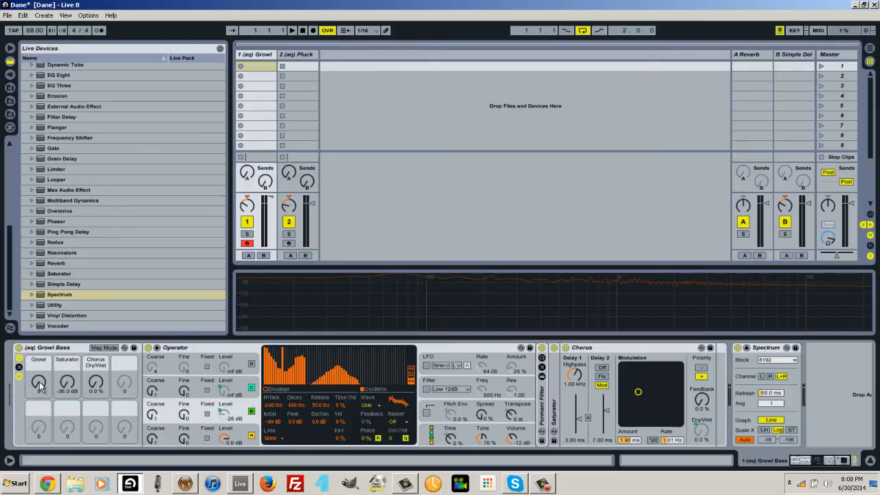
Right-click the Growl macro, then expand Formant Filter to its Vocal chain and EQ Eight
{"action": "right_click", "coordinate": [227, 417]}
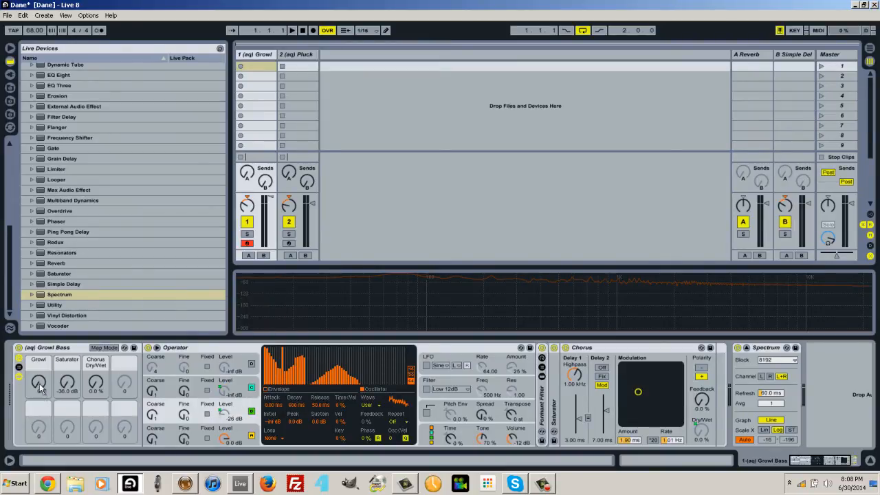
{"action": "left_click_drag", "start_coordinate": [38, 384], "coordinate": [38, 375]}
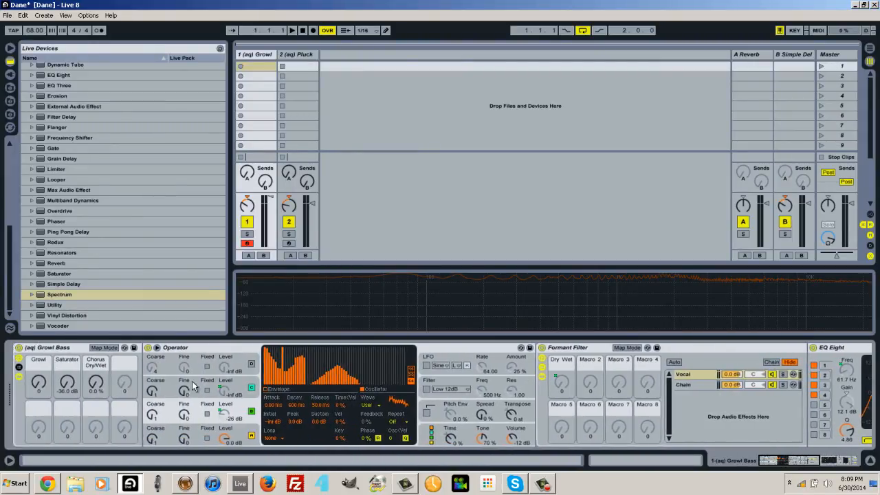
Raise and fine-tune the Growl macro so the EQ Eight formant peaks sweep higher
{"action": "right_click", "coordinate": [176, 348]}
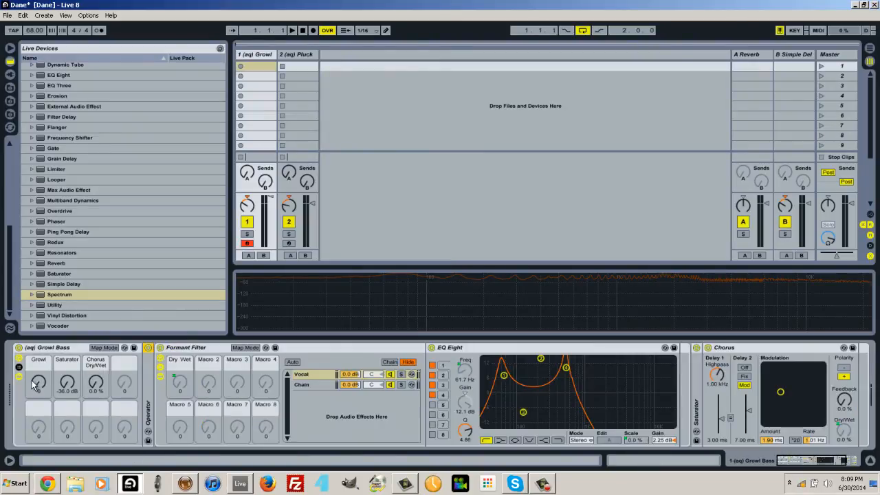
{"action": "left_click_drag", "start_coordinate": [39, 382], "coordinate": [39, 375]}
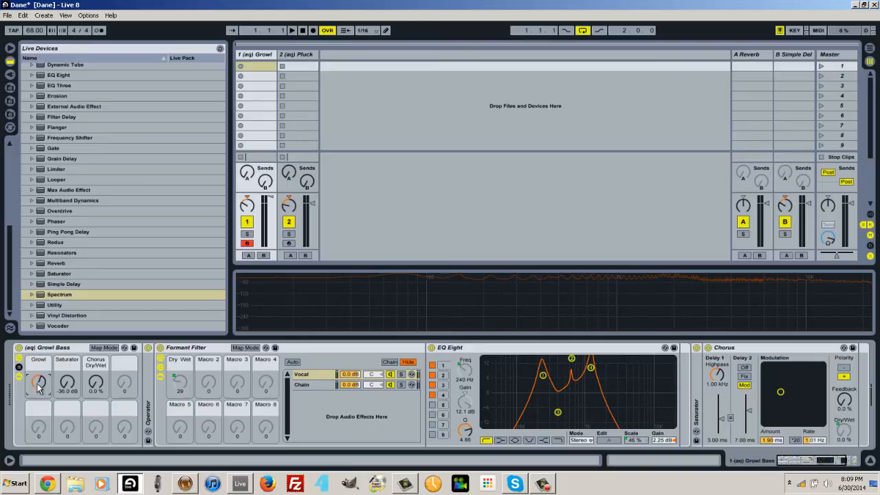
{"action": "left_click_drag", "start_coordinate": [38, 382], "coordinate": [39, 396]}
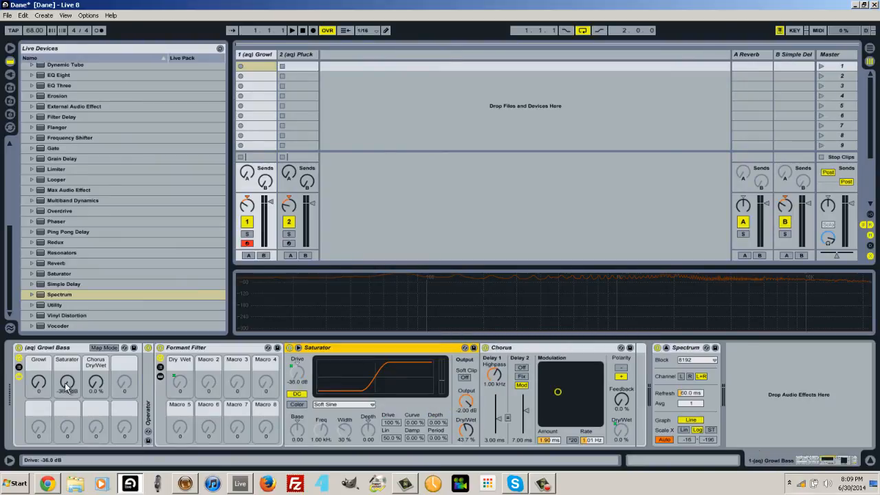
Raise the Saturator macro's drive toward 12.8 dB
{"action": "left_click_drag", "start_coordinate": [67, 383], "coordinate": [67, 371]}
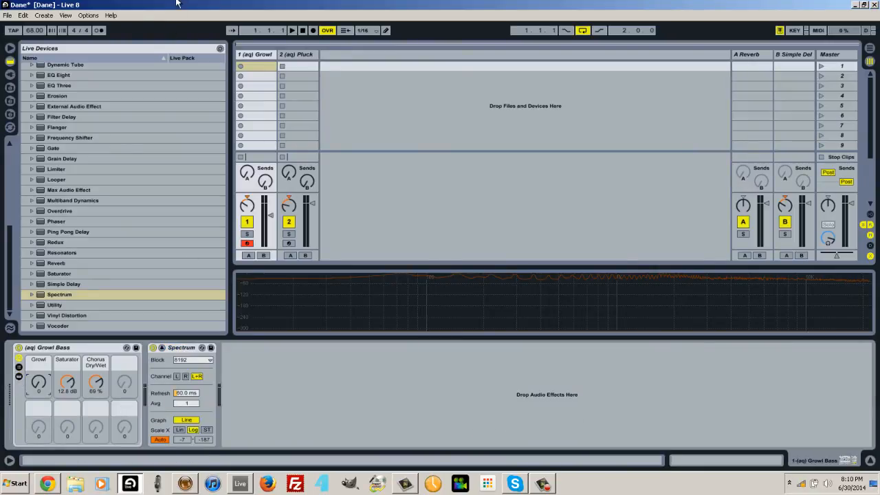
Select the 2 Pluck track to show its Sine, Attack Pluck and Reverb macros
{"action": "left_click", "coordinate": [296, 55]}
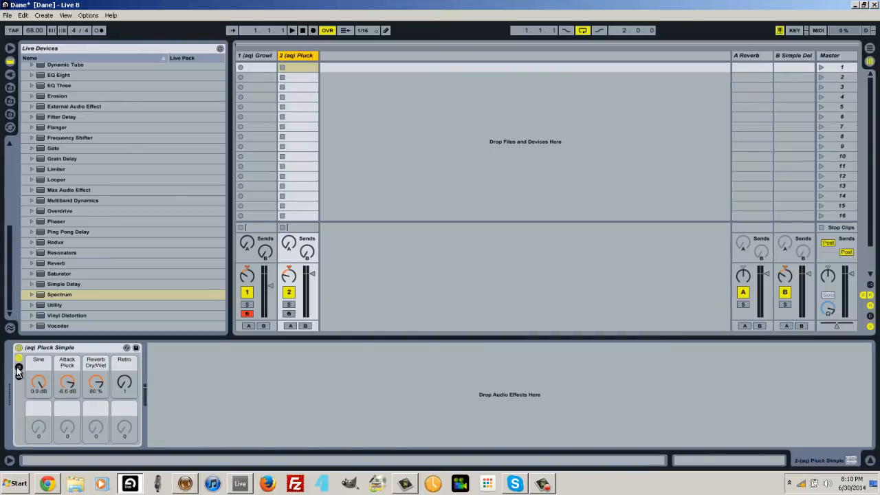
Expand Pluck Simple to show Operator C and Reverb, and disarm the Growl track
{"action": "left_click", "coordinate": [18, 370]}
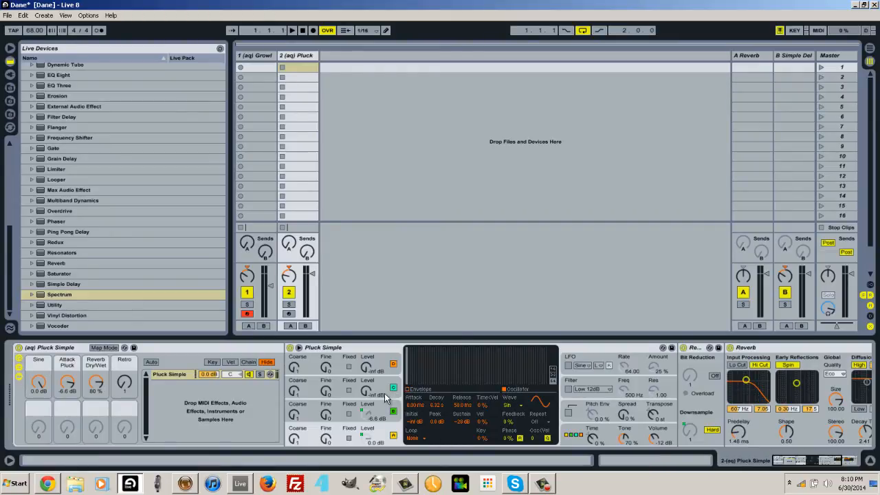
{"action": "left_click", "coordinate": [393, 365]}
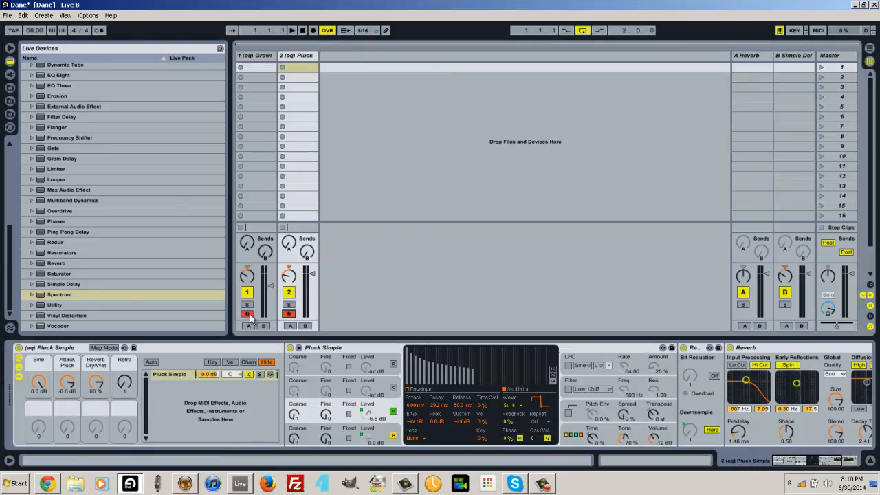
{"action": "left_click", "coordinate": [289, 55]}
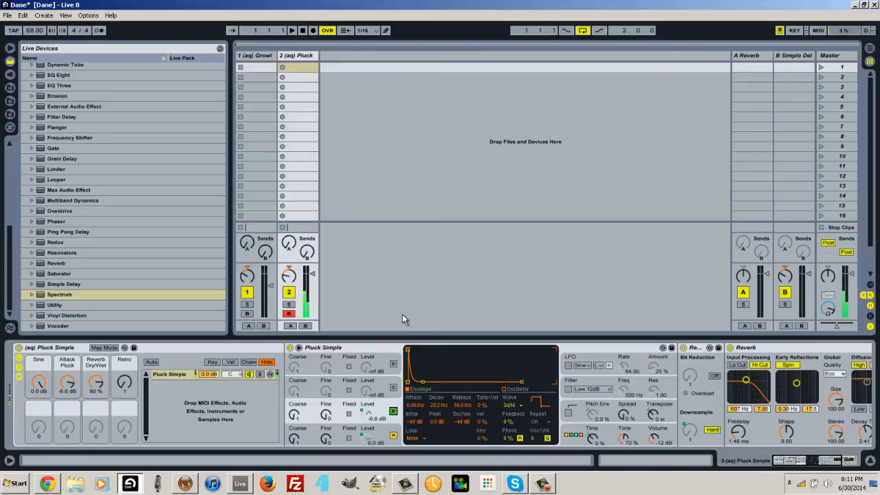
{"action": "mouse_move", "coordinate": [699, 317]}
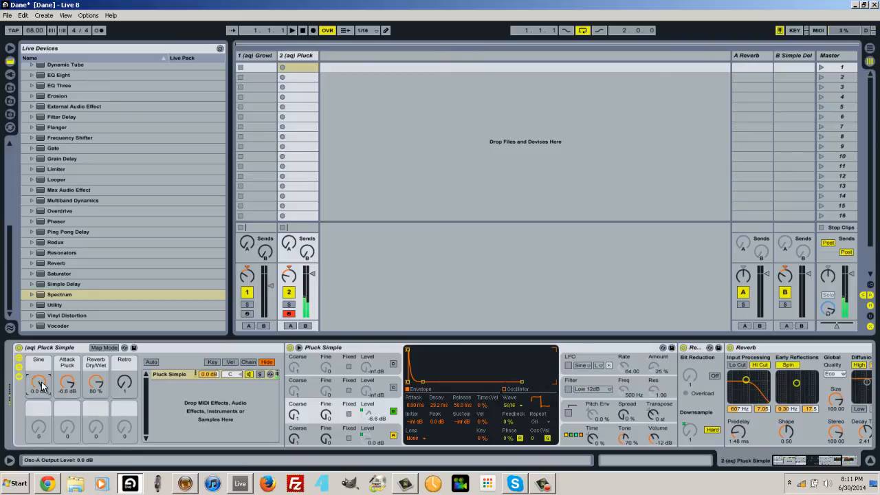
Adjust the Sine macro, lower Attack Pluck to -14 dB, and return to Growl
{"action": "left_click_drag", "start_coordinate": [67, 382], "coordinate": [67, 388]}
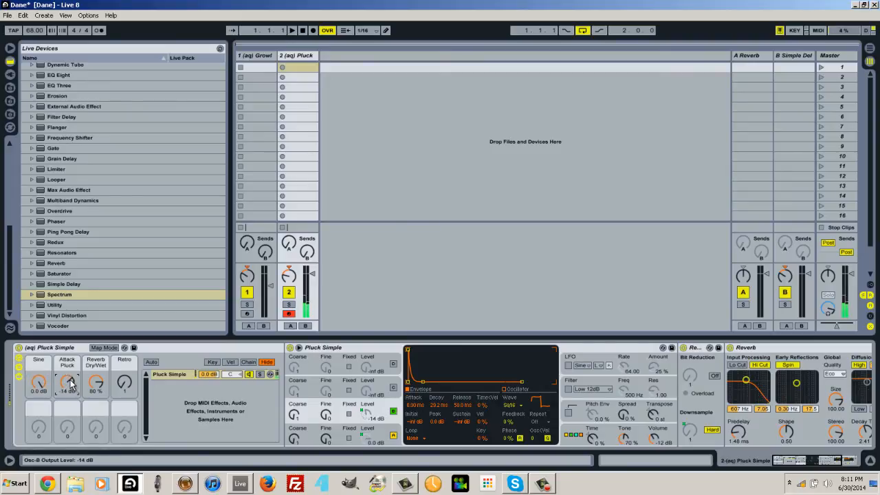
{"action": "left_click_drag", "start_coordinate": [95, 382], "coordinate": [95, 372]}
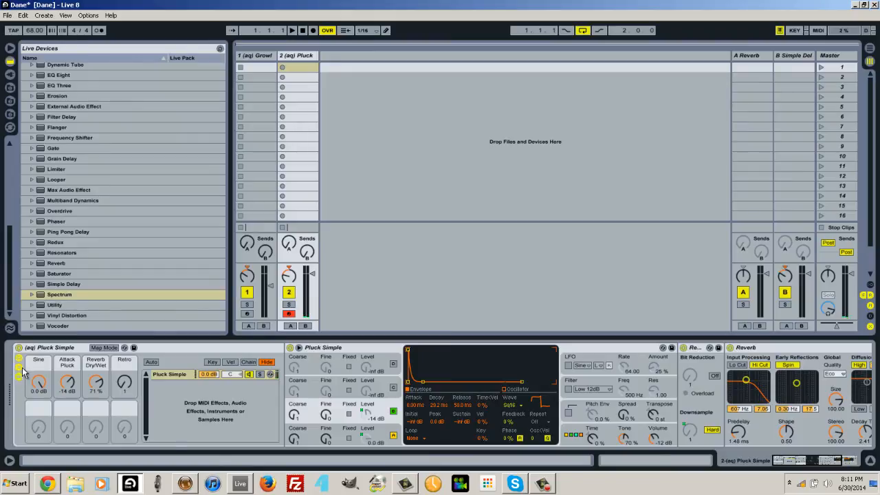
{"action": "left_click", "coordinate": [252, 55]}
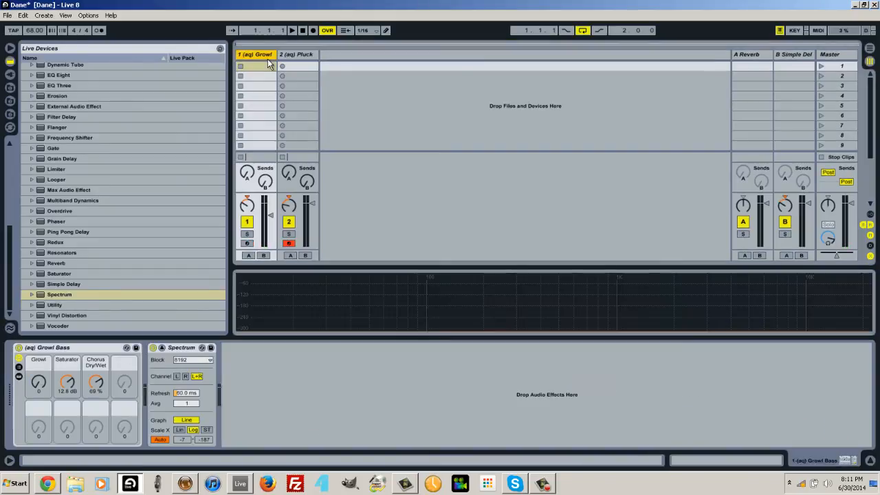